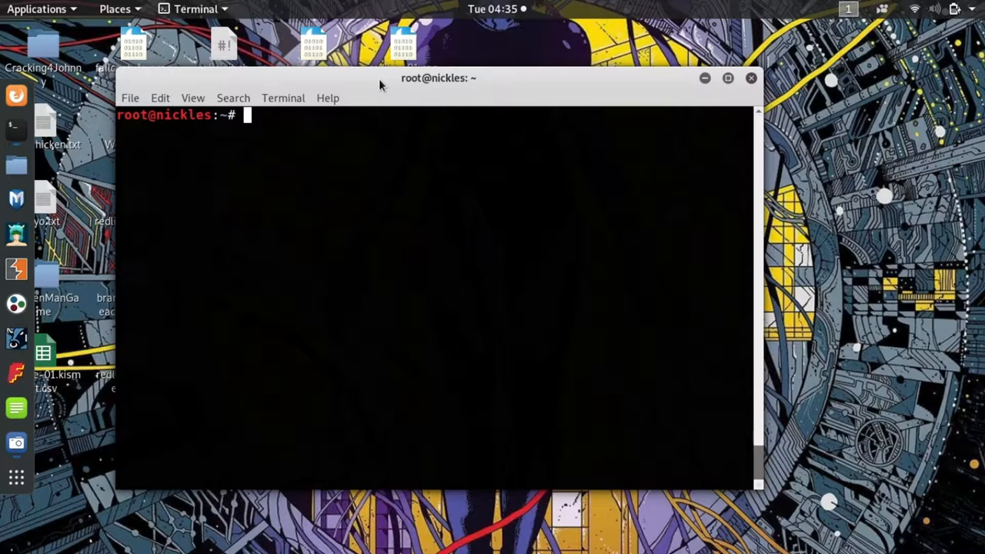
Step: List network interfaces with ifconfig and ip a, confirming wlan0 and wlan1mon are present
text(ifc)
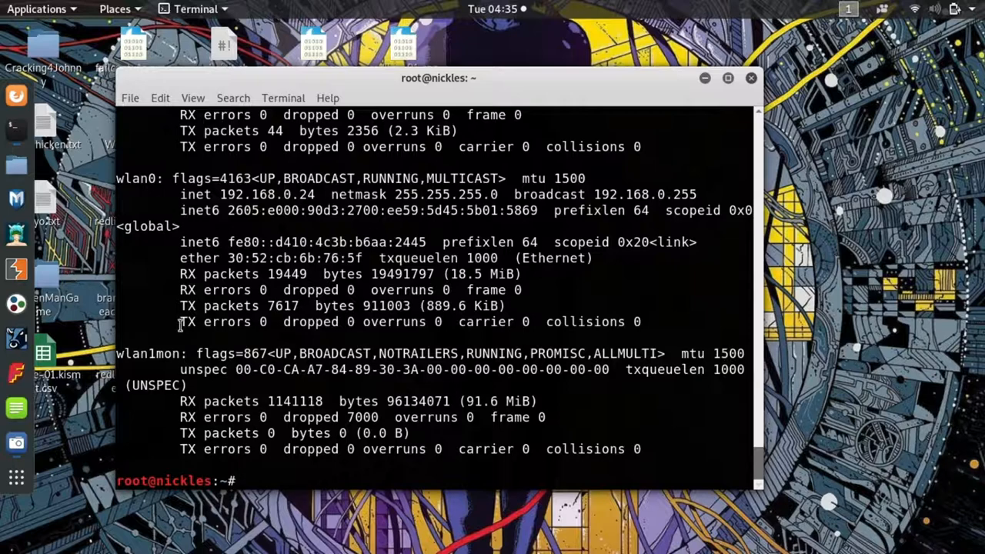
text(ip a)
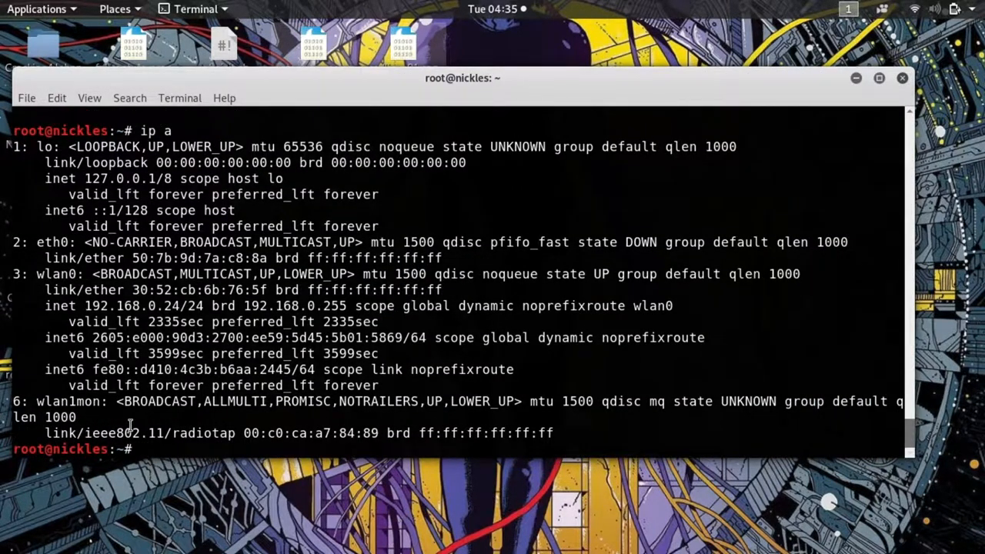
text(i)
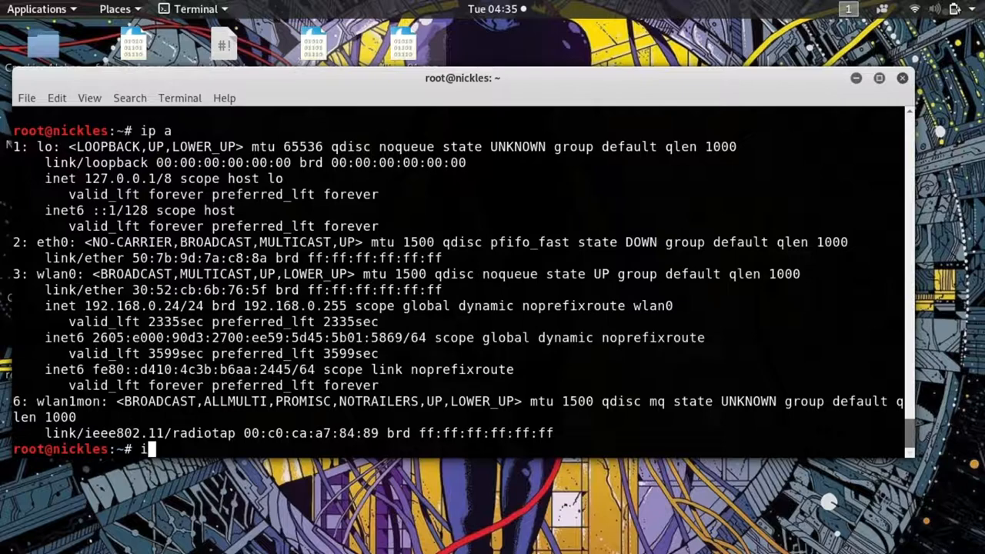
text(fconfig)
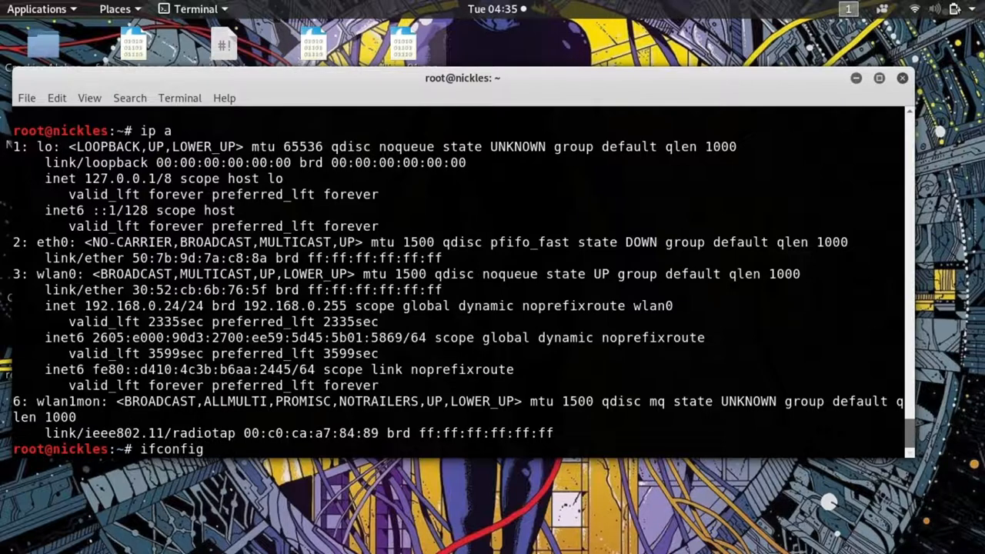
text(wlan1)
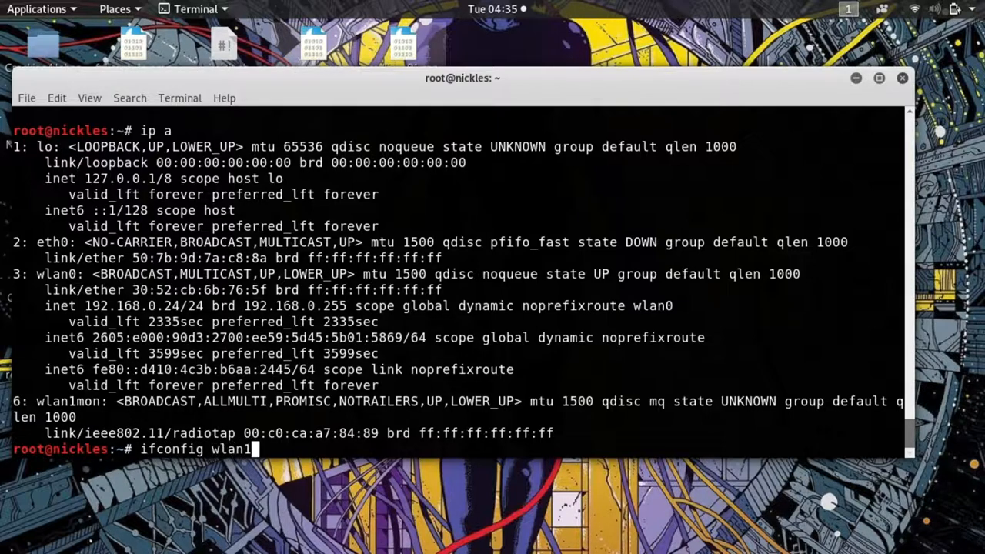
text(up)
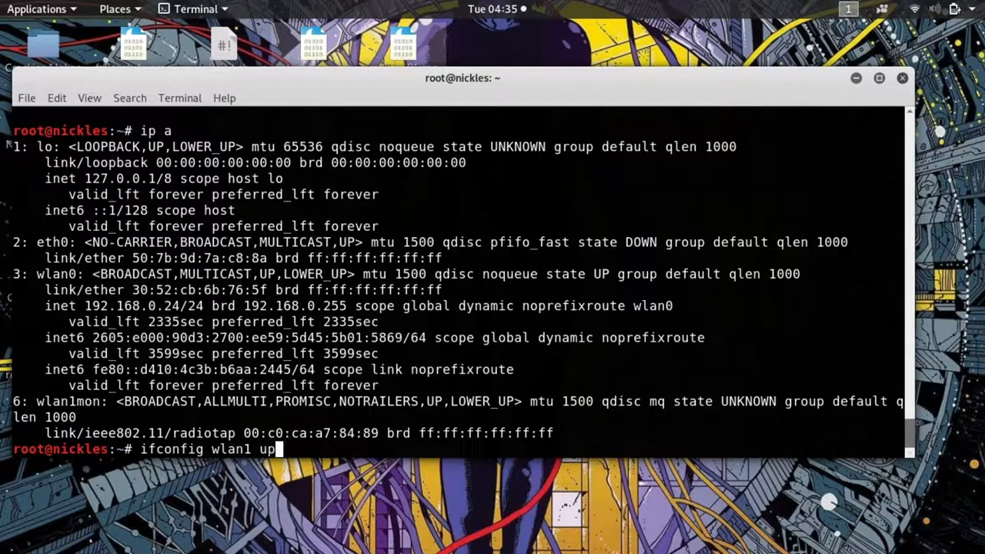
key(BackSpace)
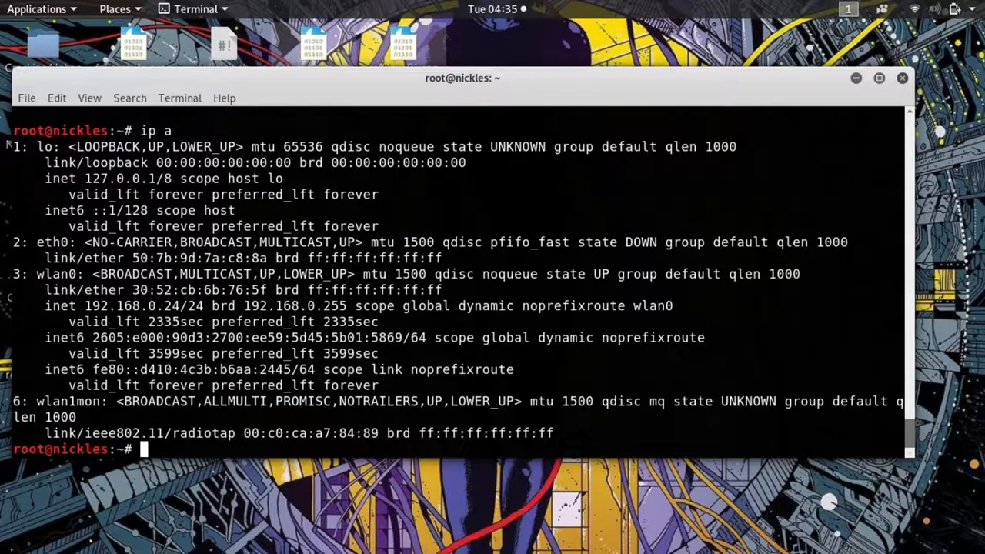
text(airmon-ng)
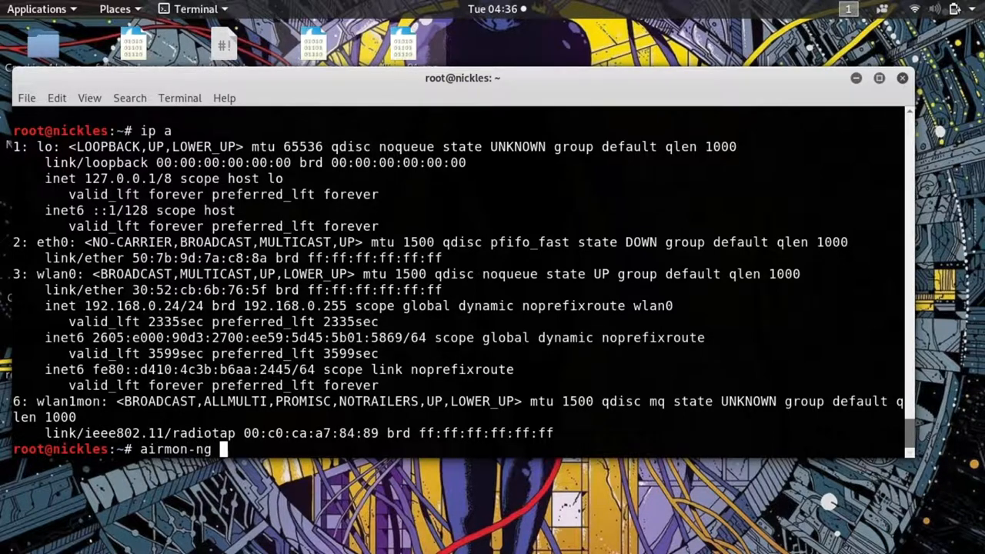
text(start wlan)
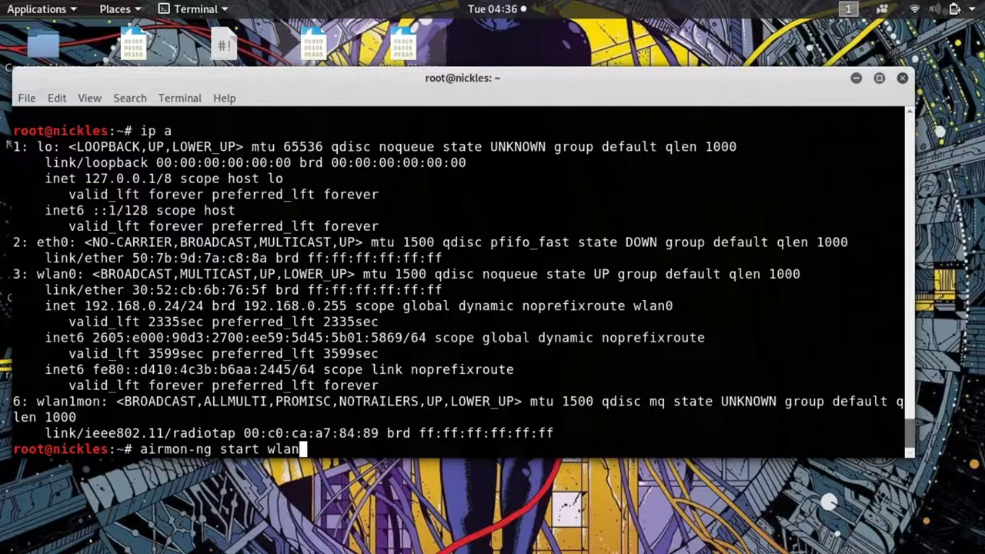
text(1)
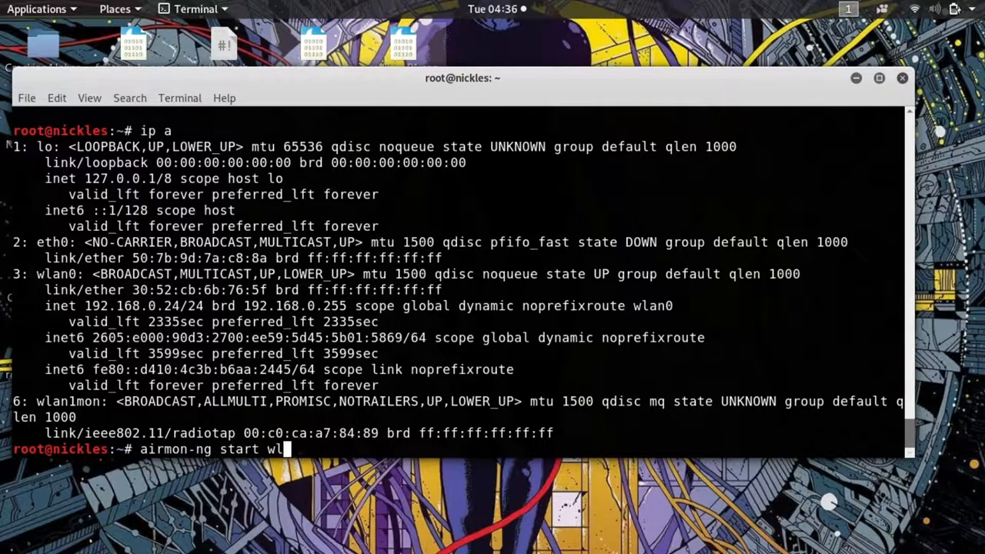
key(ctrl+c)
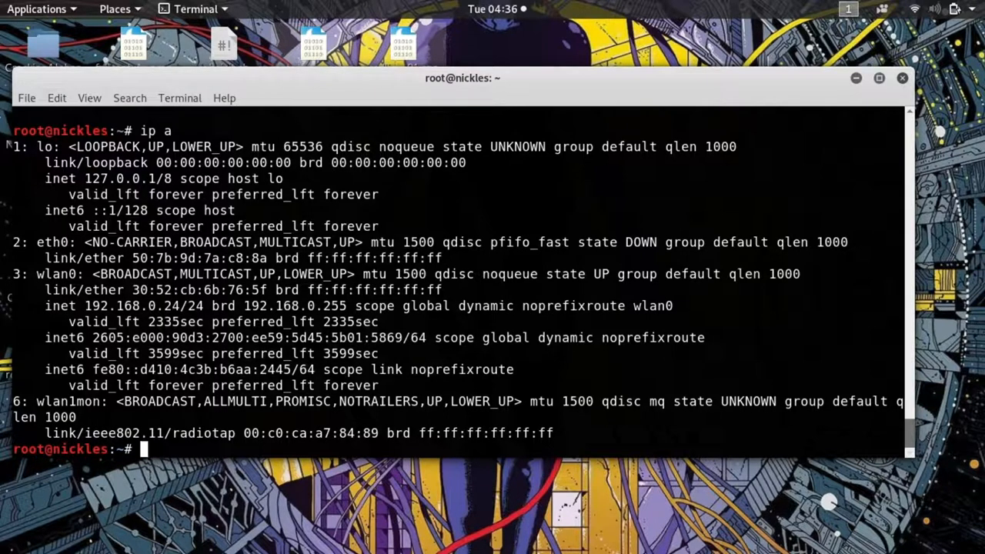
Step: Rerun ifconfig to check wlan1mon, type airodump-ng wlan1mon, then clear the screen
text(ifconfig)
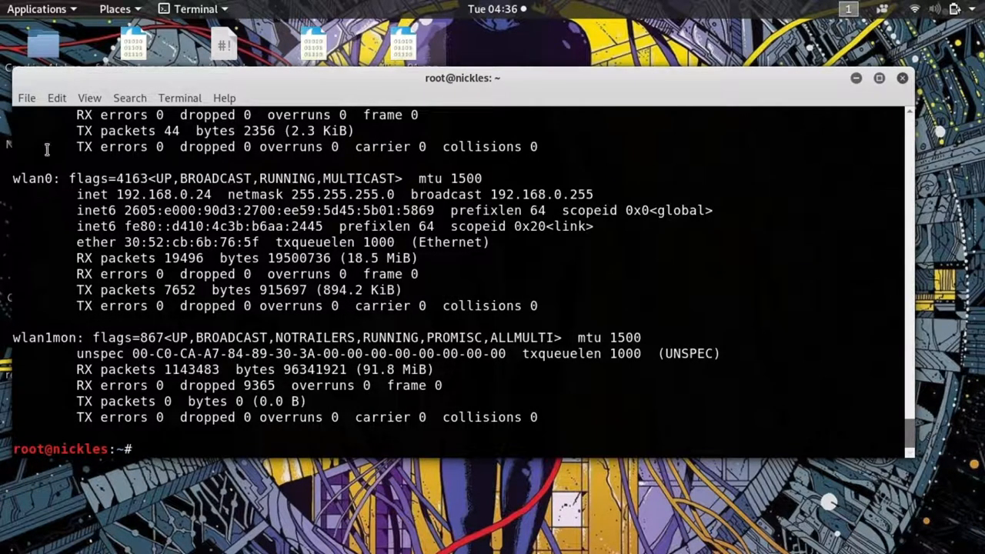
mouse_move(237, 182)
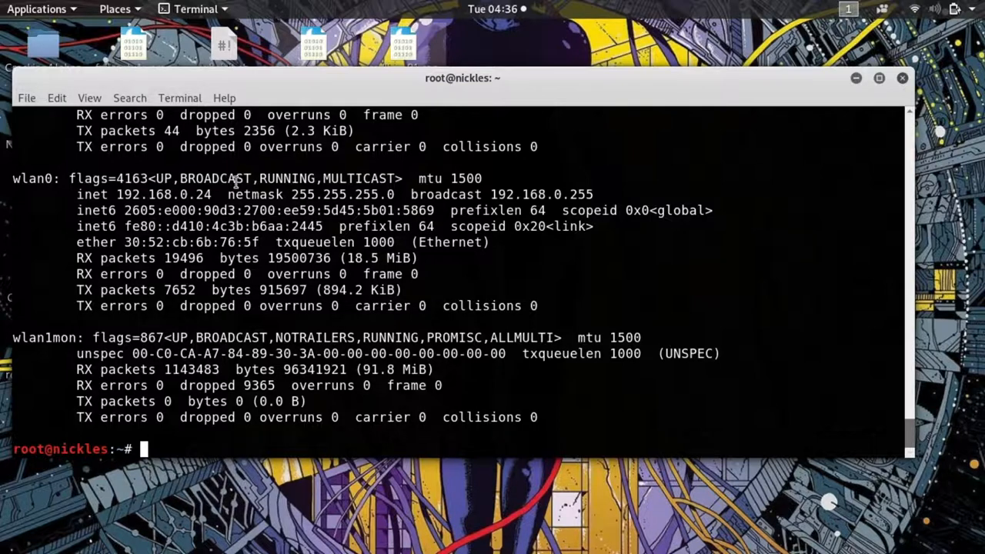
text(airodump)
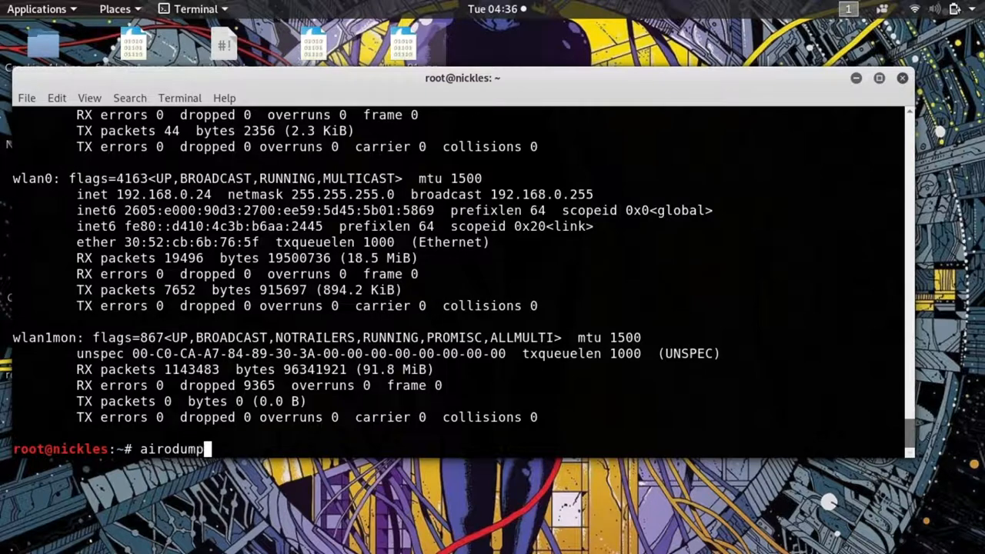
text(-ng)
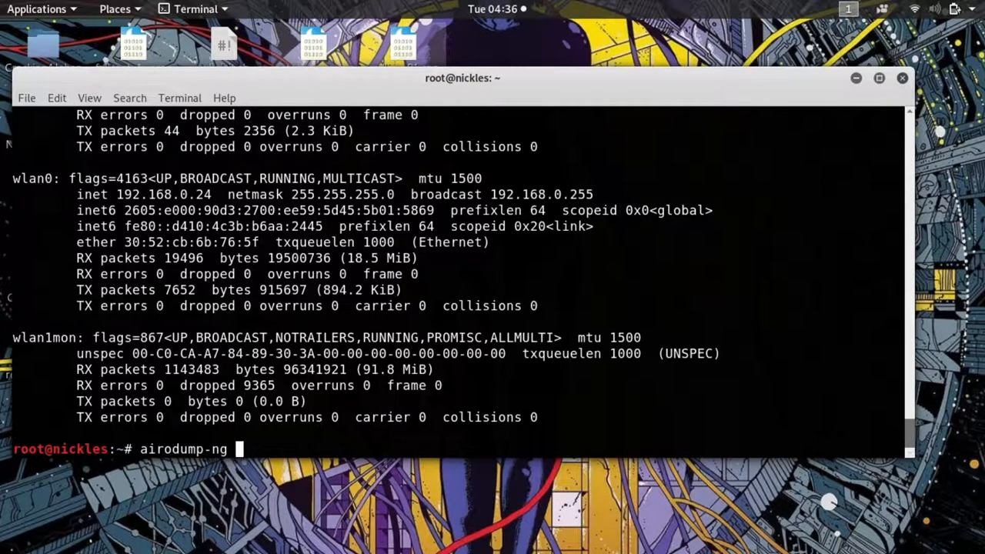
text(wlan1mo)
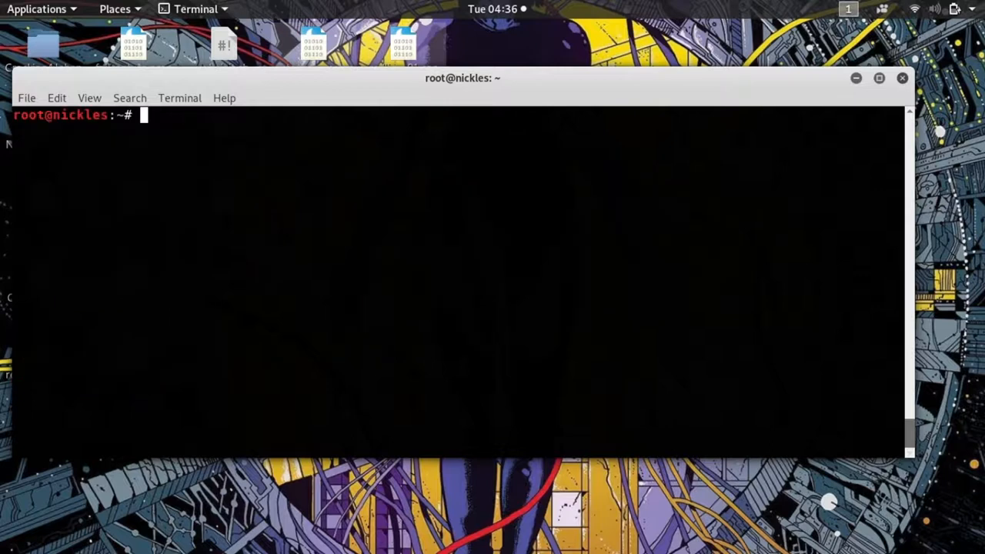
Step: Enter airodump-ng wlan1mon, then close the Terminal window to reach the desktop
text(airodump-ng wlan1mon)
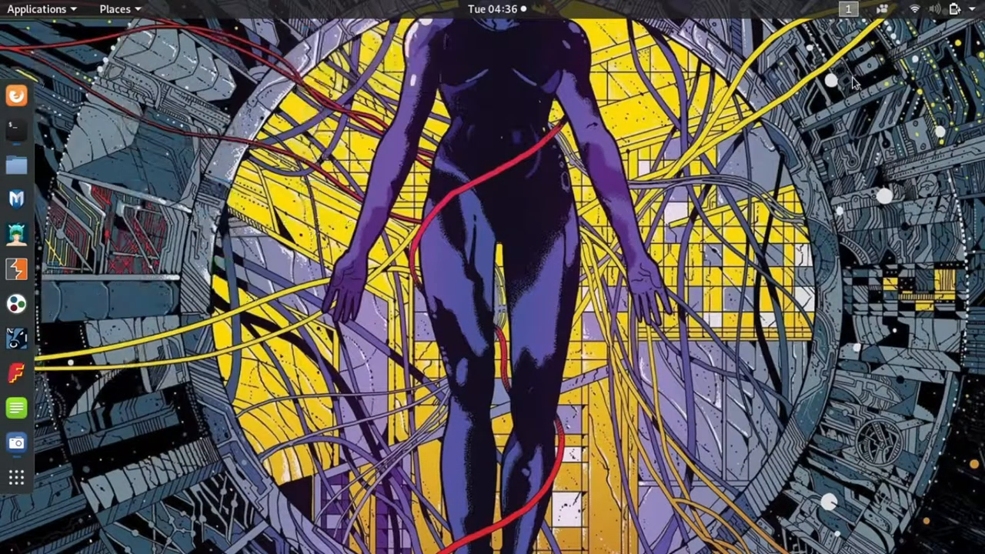
Step: Launch Wireshark from an Activities search for 'wire', dismiss the Lua error, and capture on wlan1mon
text(wire)
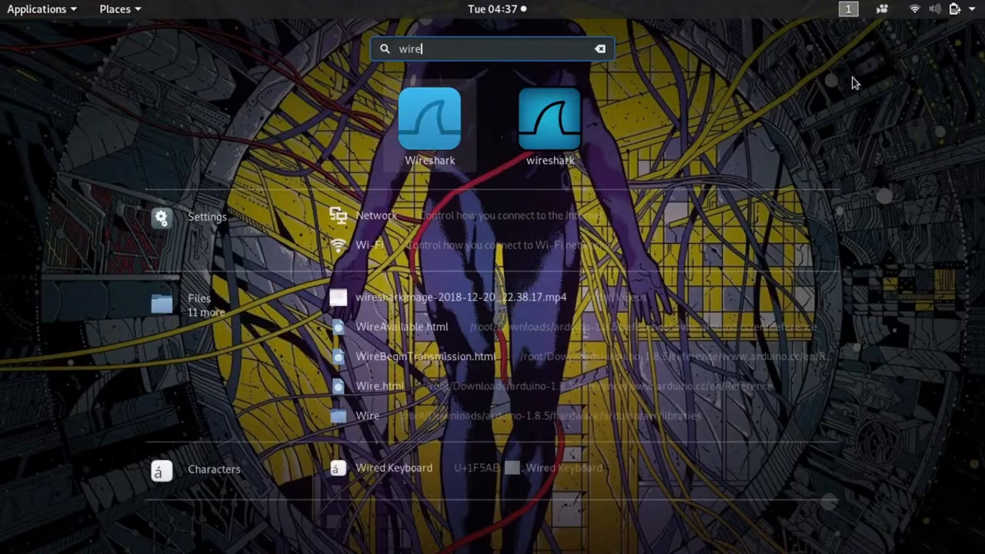
click(430, 119)
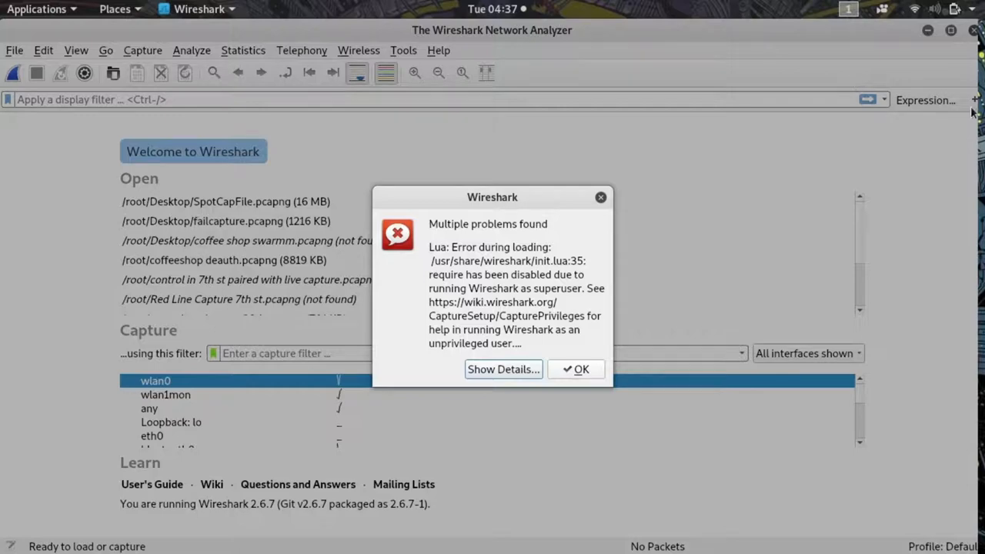
click(576, 368)
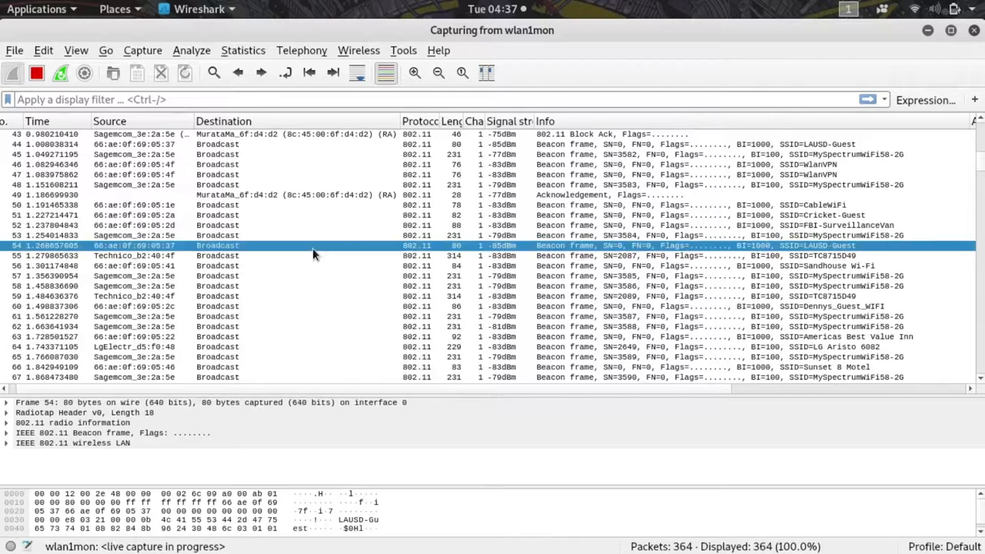
mouse_move(167, 376)
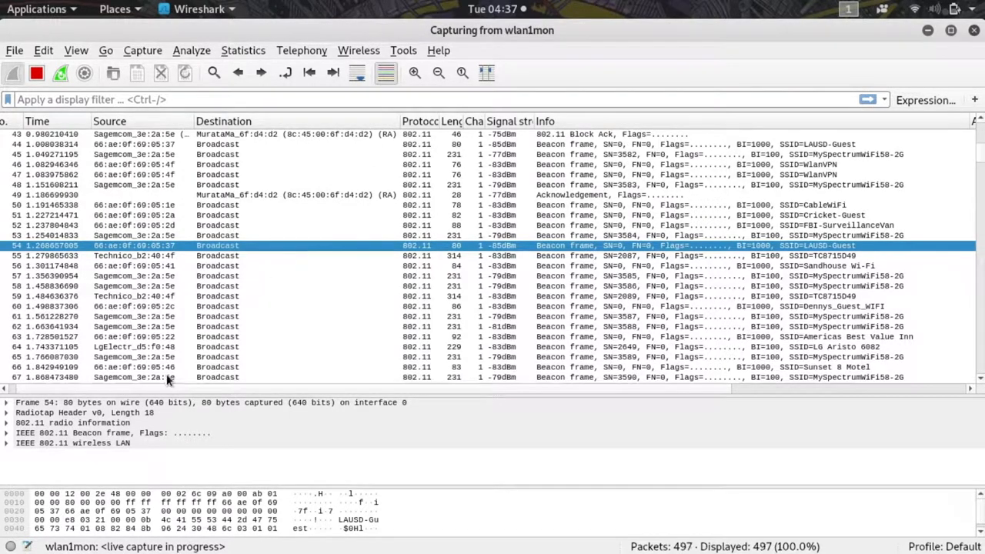
mouse_move(176, 403)
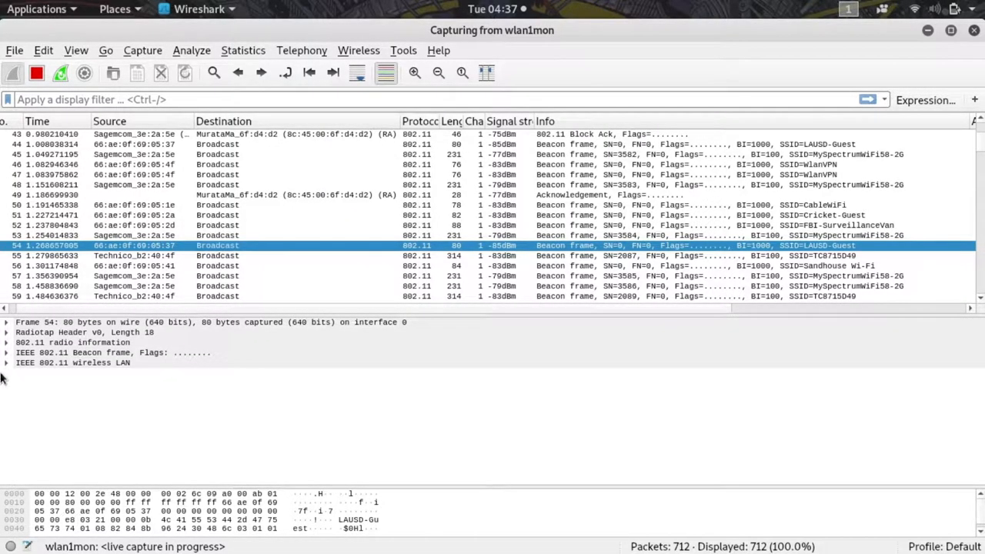
Step: Expand the IEEE 802.11 Beacon frame header for the LAUSD-Guest beacon
click(7, 352)
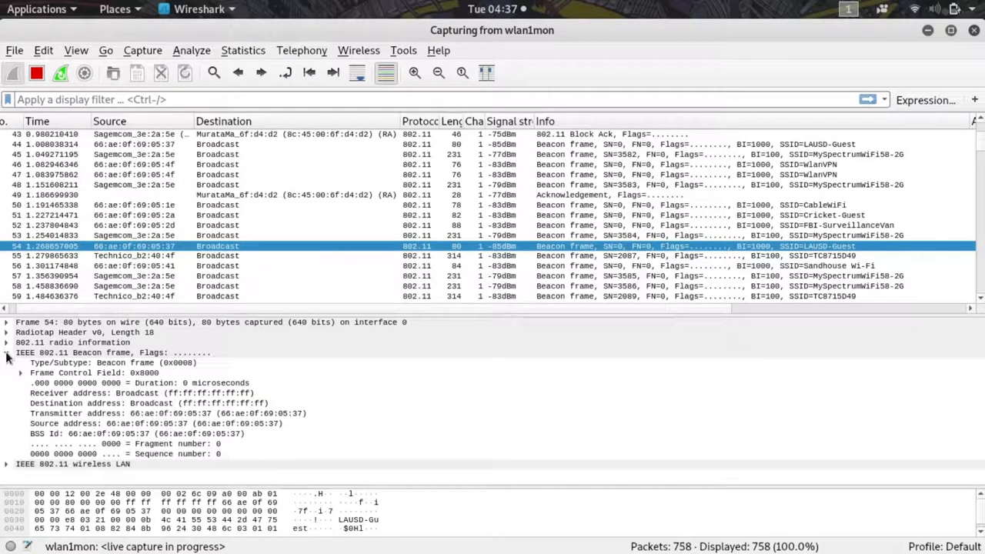
mouse_move(127, 434)
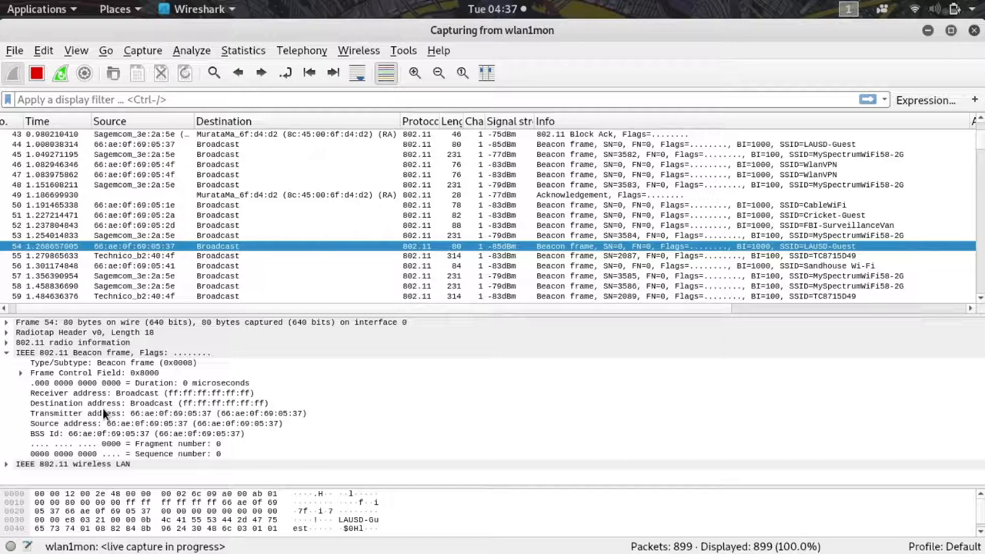
Step: Apply the transmitter address 66:ae:0f:69:05:37 as the display filter
right_click(104, 413)
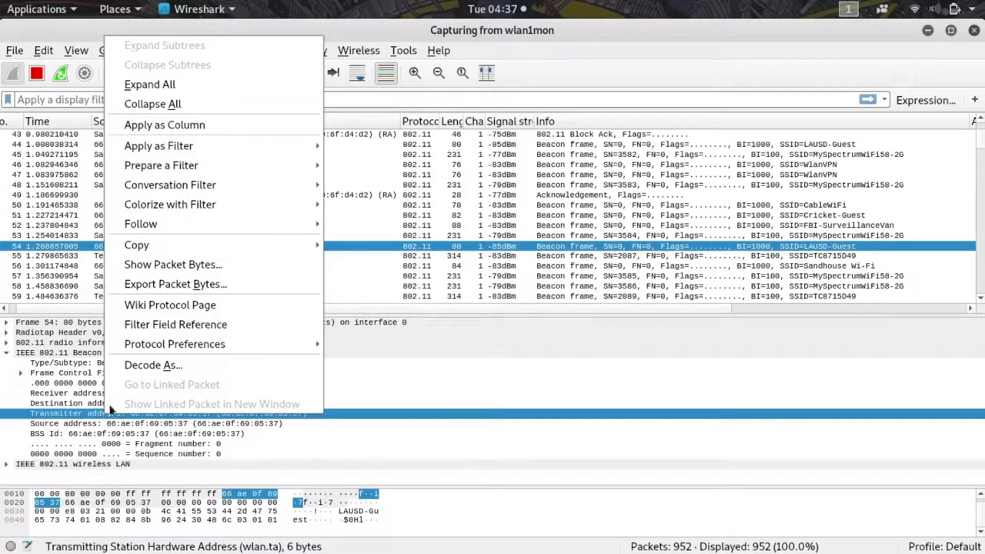
mouse_move(158, 145)
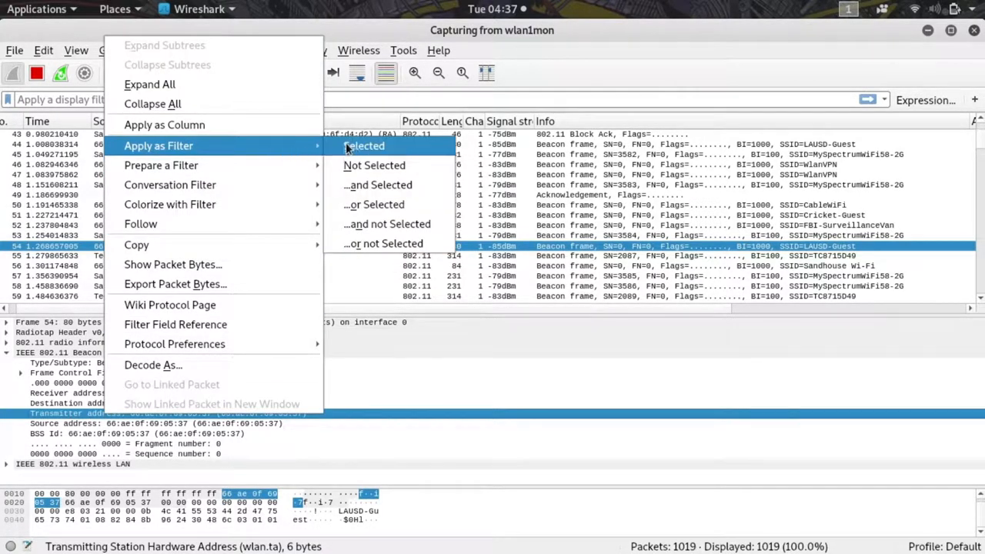
click(364, 145)
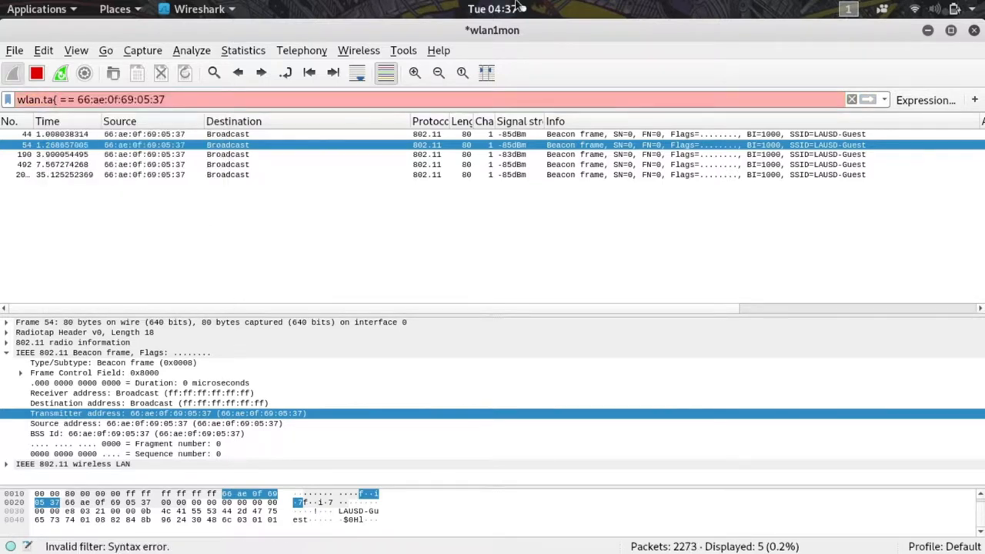
Step: Filter on wlan.ta[0:3] == 66:ae:0f and open the Statistics I/O Graph
text([0:3)
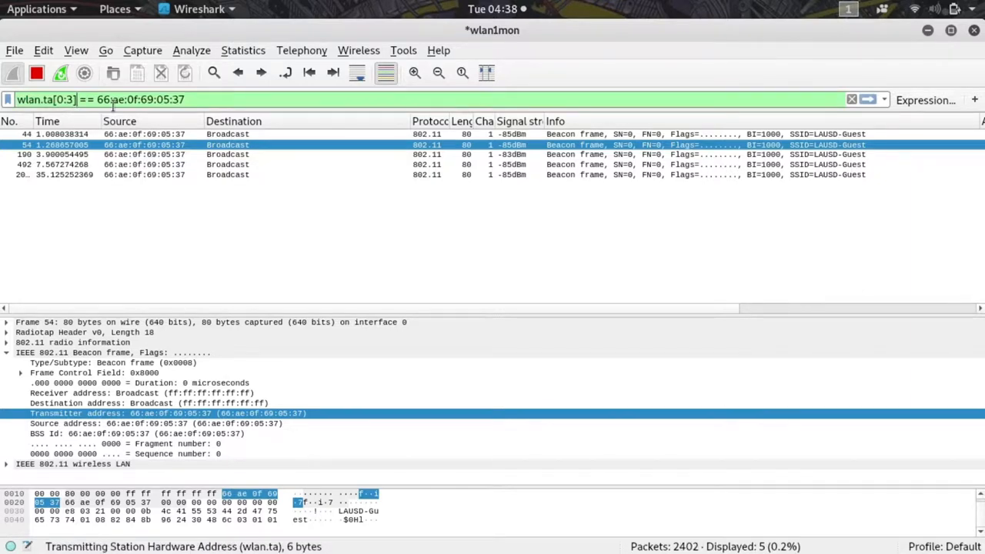
double_click(150, 99)
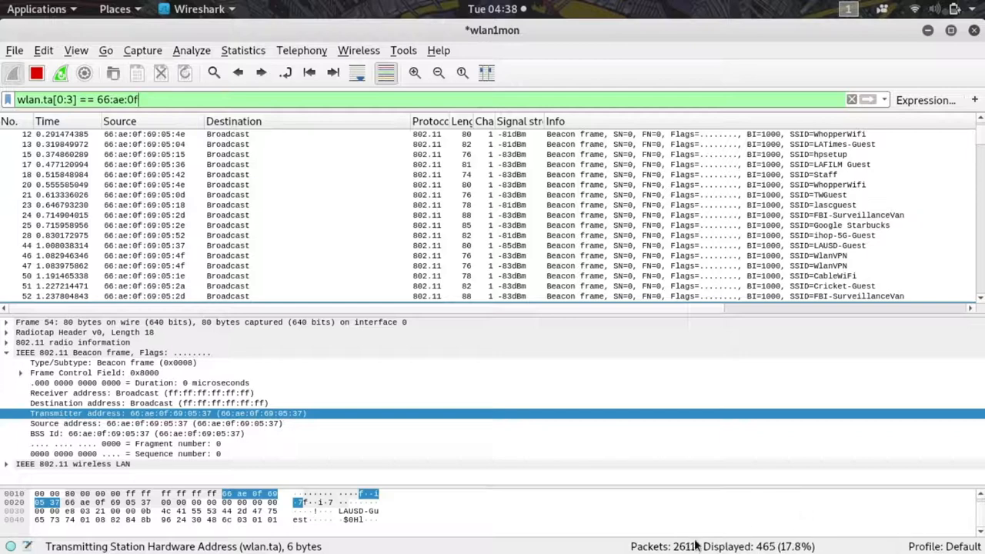
click(357, 72)
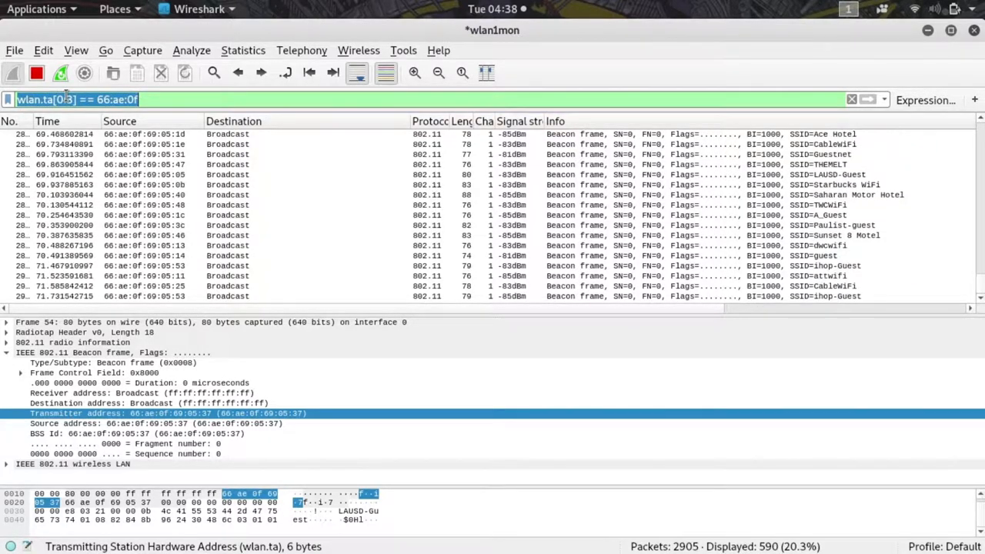
click(243, 50)
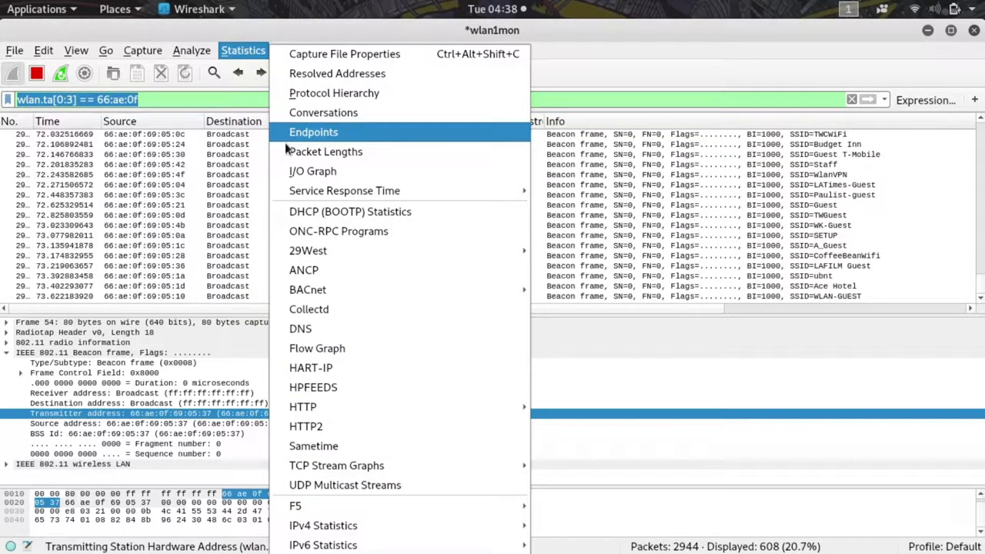
click(313, 171)
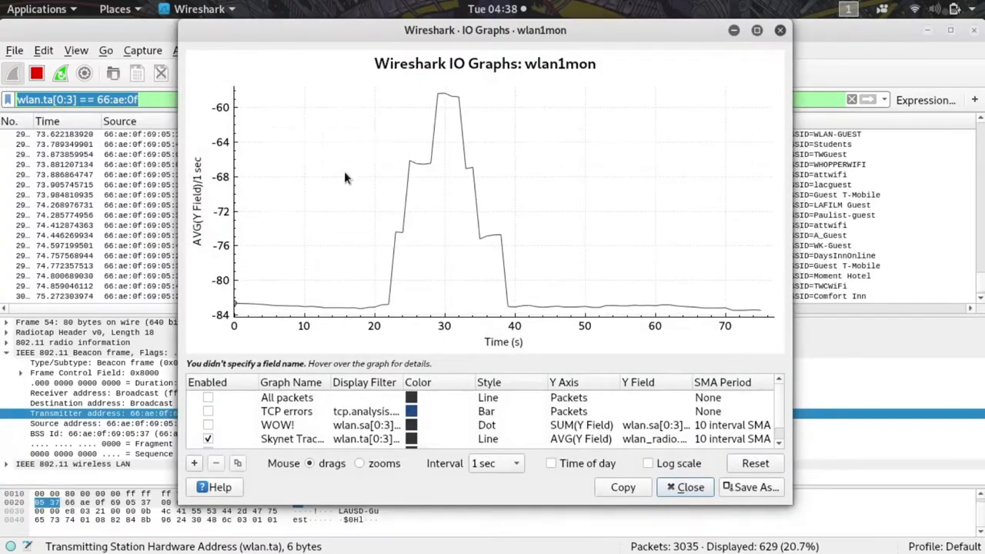